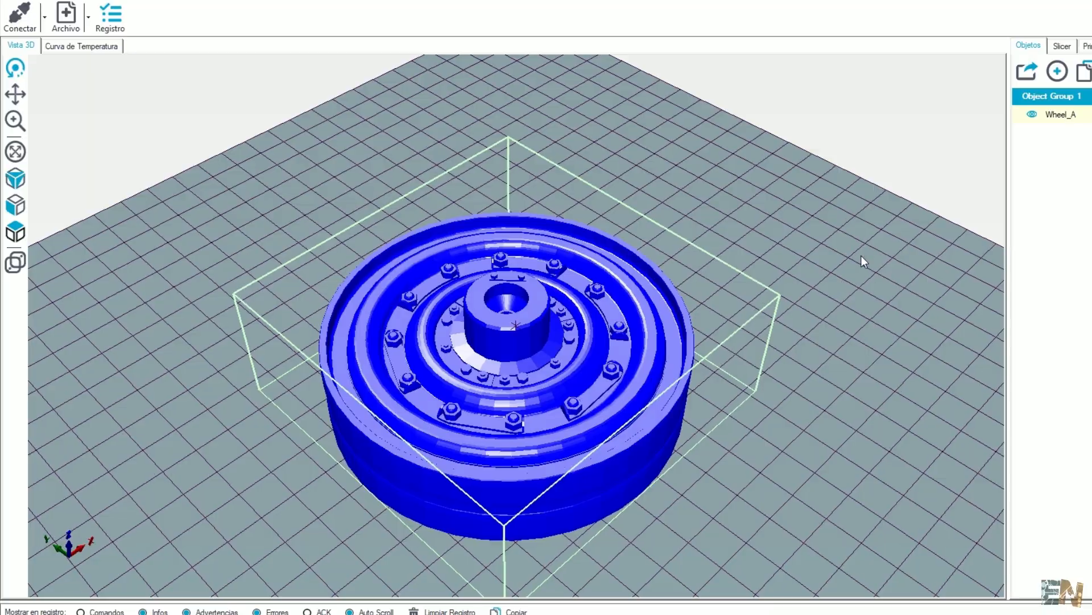
Step: Set the wheel's Slic3r infill fill density to 20%
{"action": "left_click", "coordinate": [516, 51]}
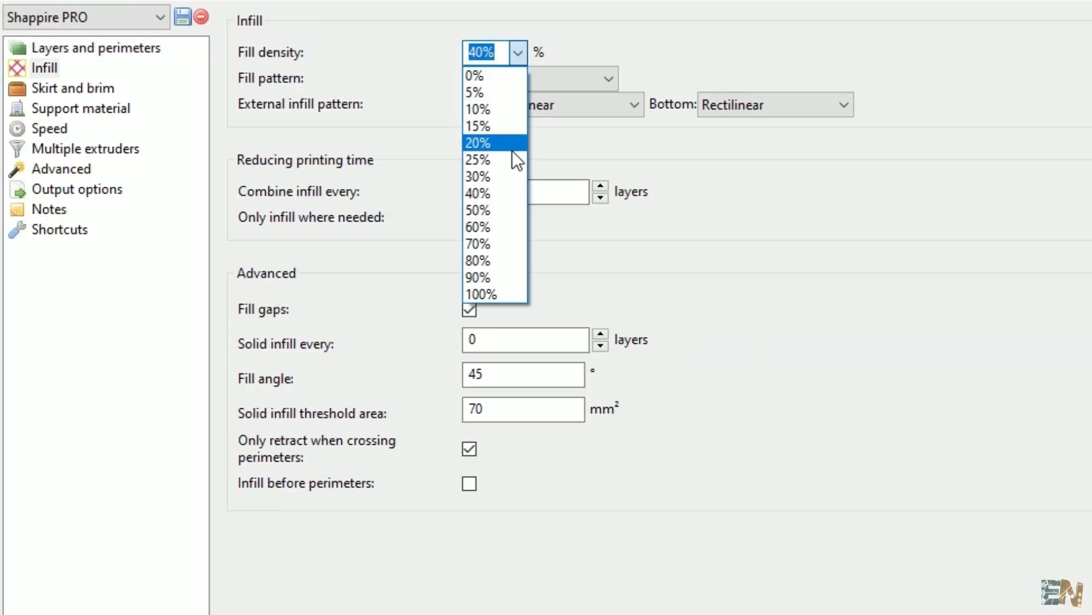
{"action": "left_click", "coordinate": [50, 129]}
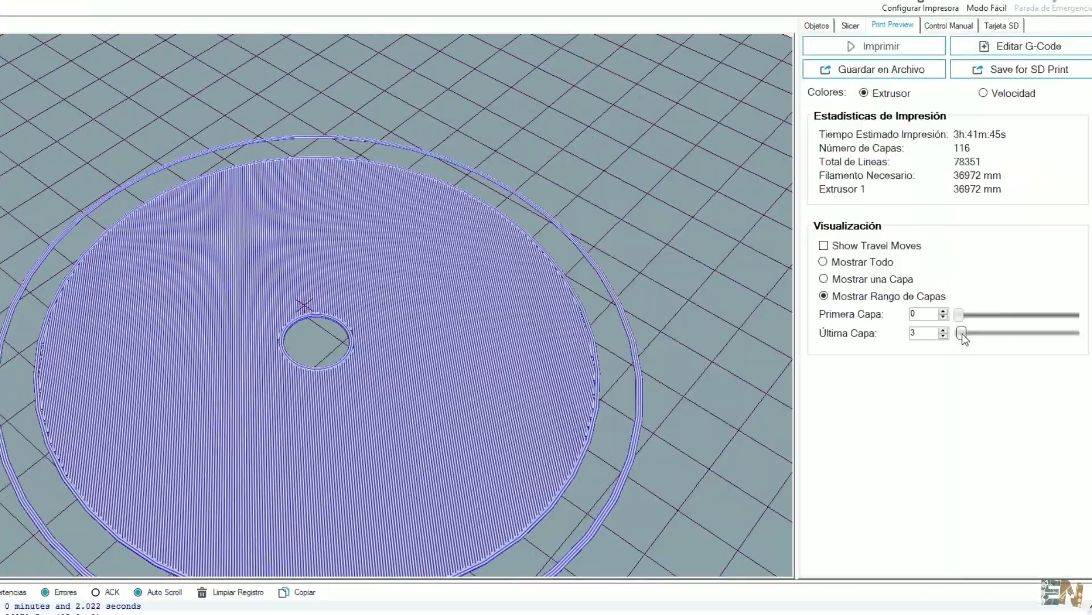
Step: Show wheel print-preview layers 0 to 37, then load Gerber_TopLayer.GTL in FlatCAM
{"action": "left_click_drag", "start_coordinate": [964, 332], "coordinate": [996, 332]}
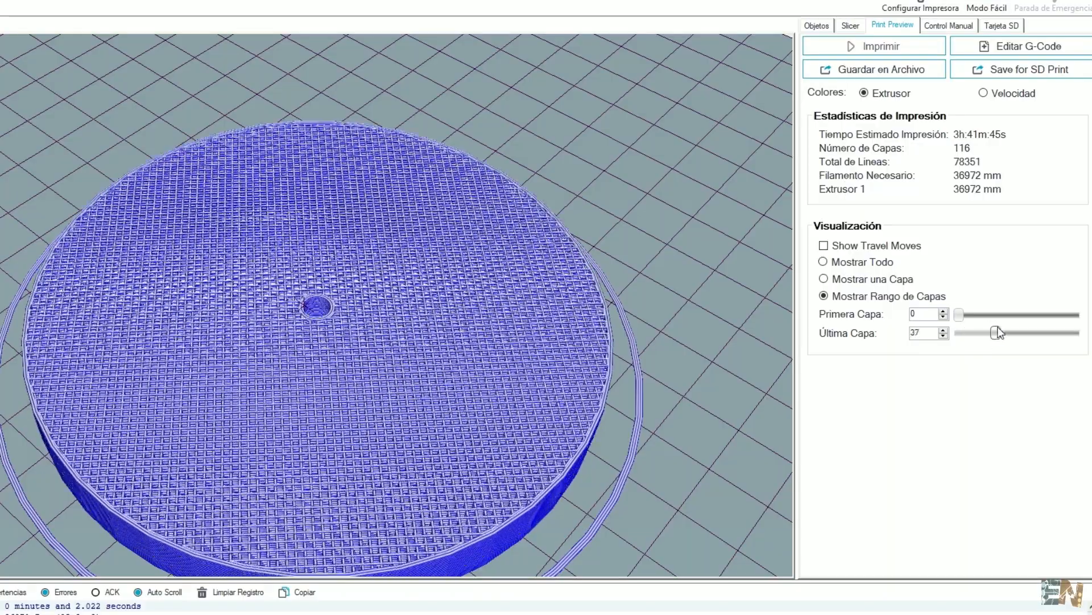
{"action": "left_click_drag", "start_coordinate": [998, 332], "coordinate": [1025, 332]}
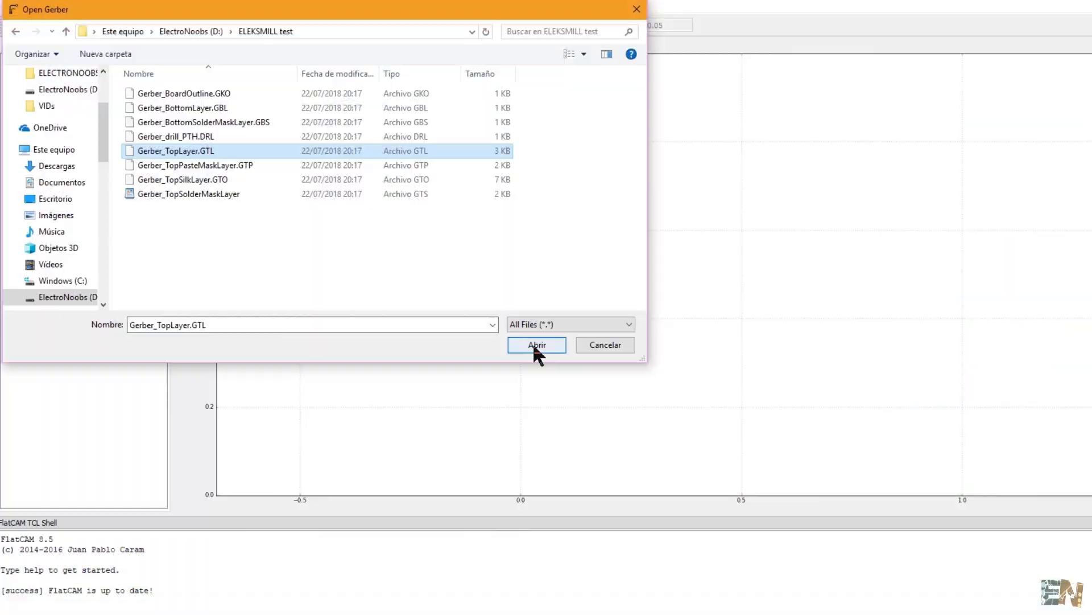
{"action": "left_click", "coordinate": [536, 344]}
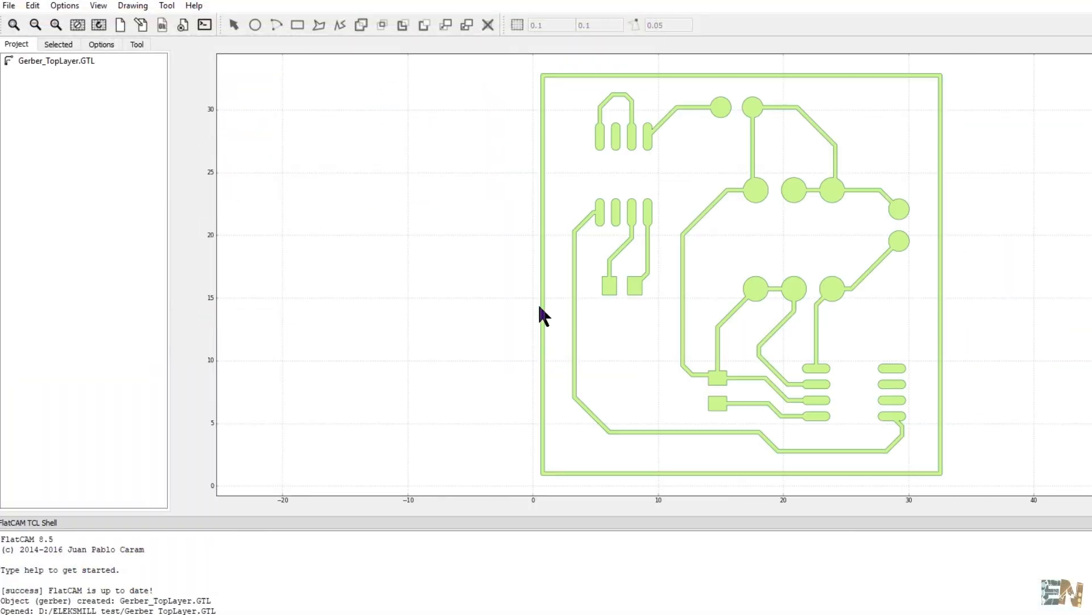